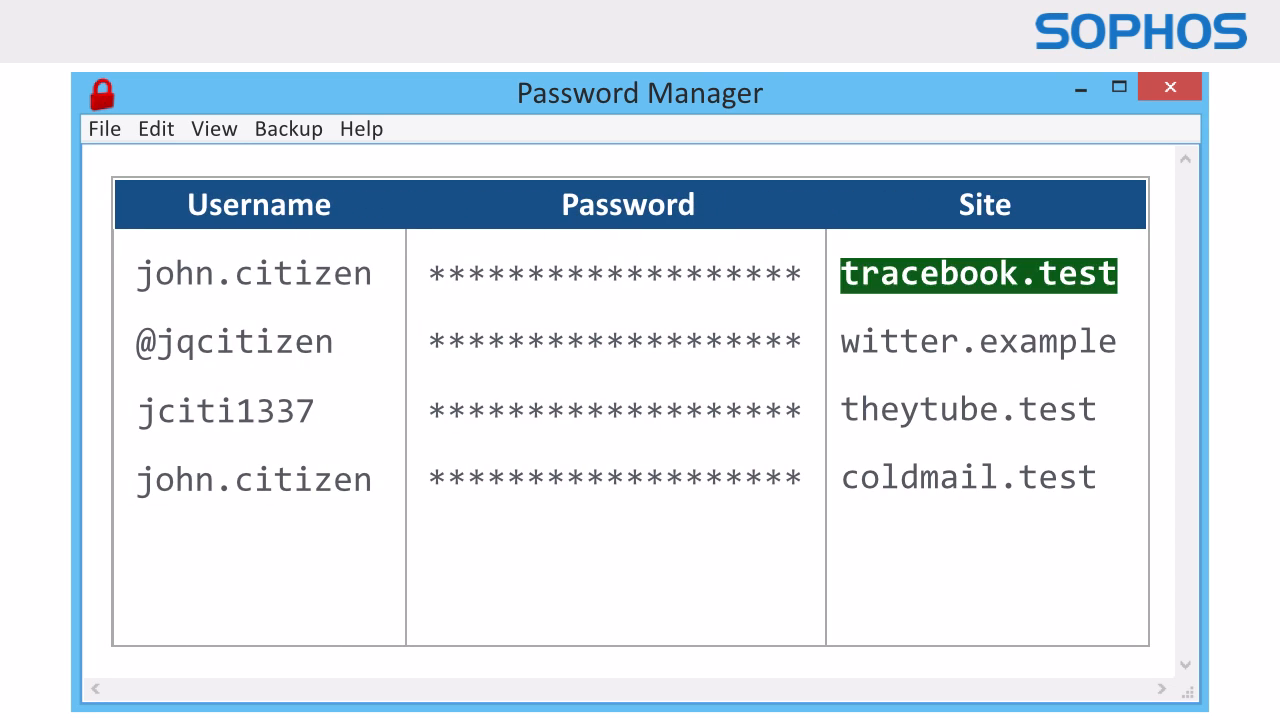
{"action": "left_click", "coordinate": [967, 476]}
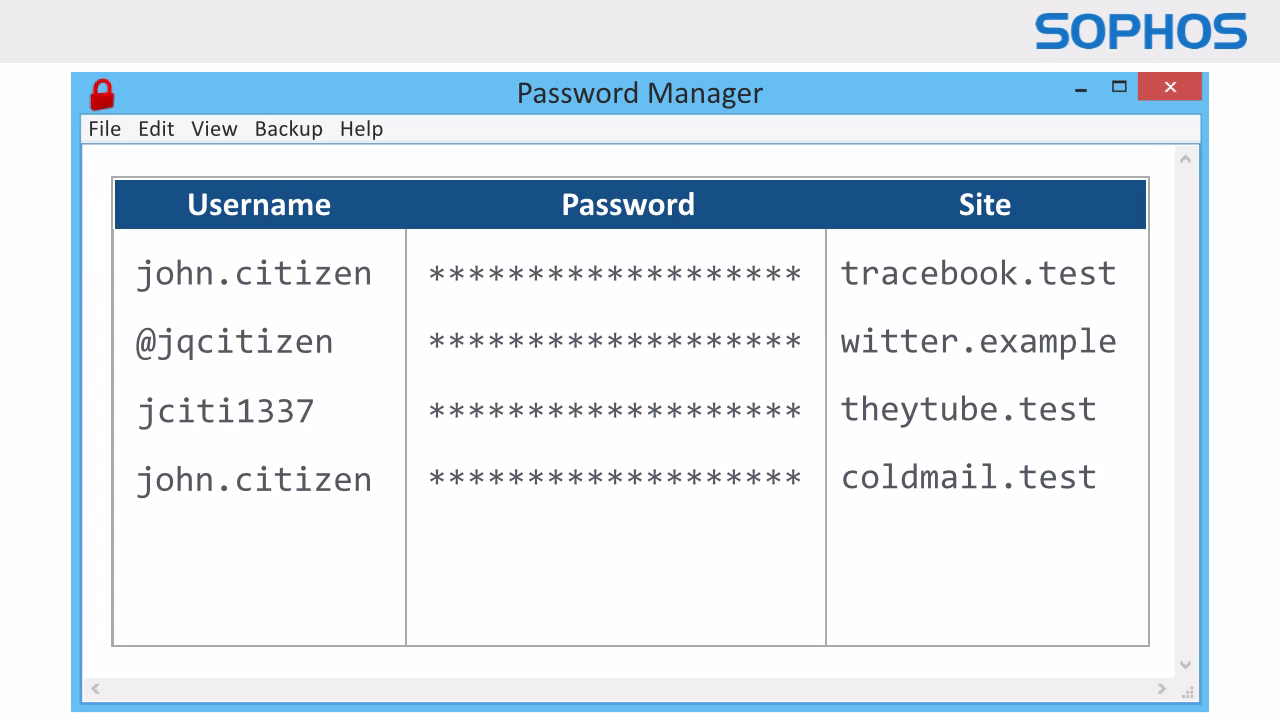
{"action": "double_click", "coordinate": [613, 477]}
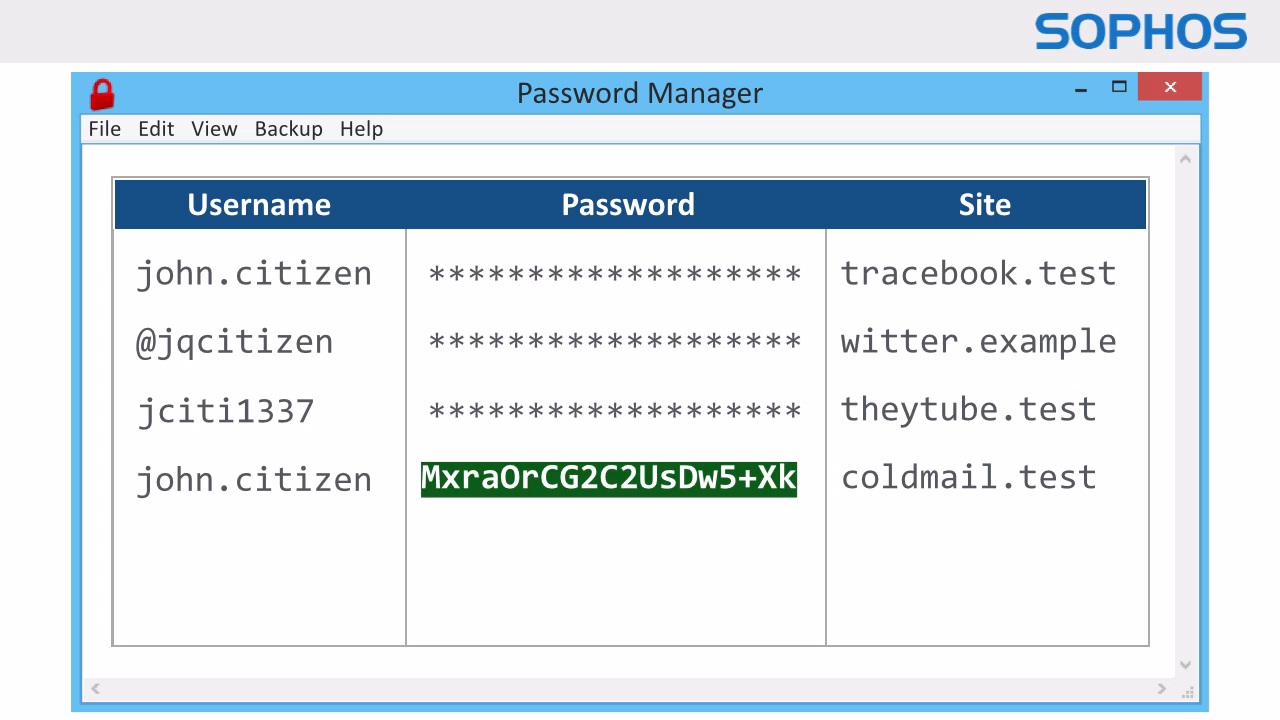